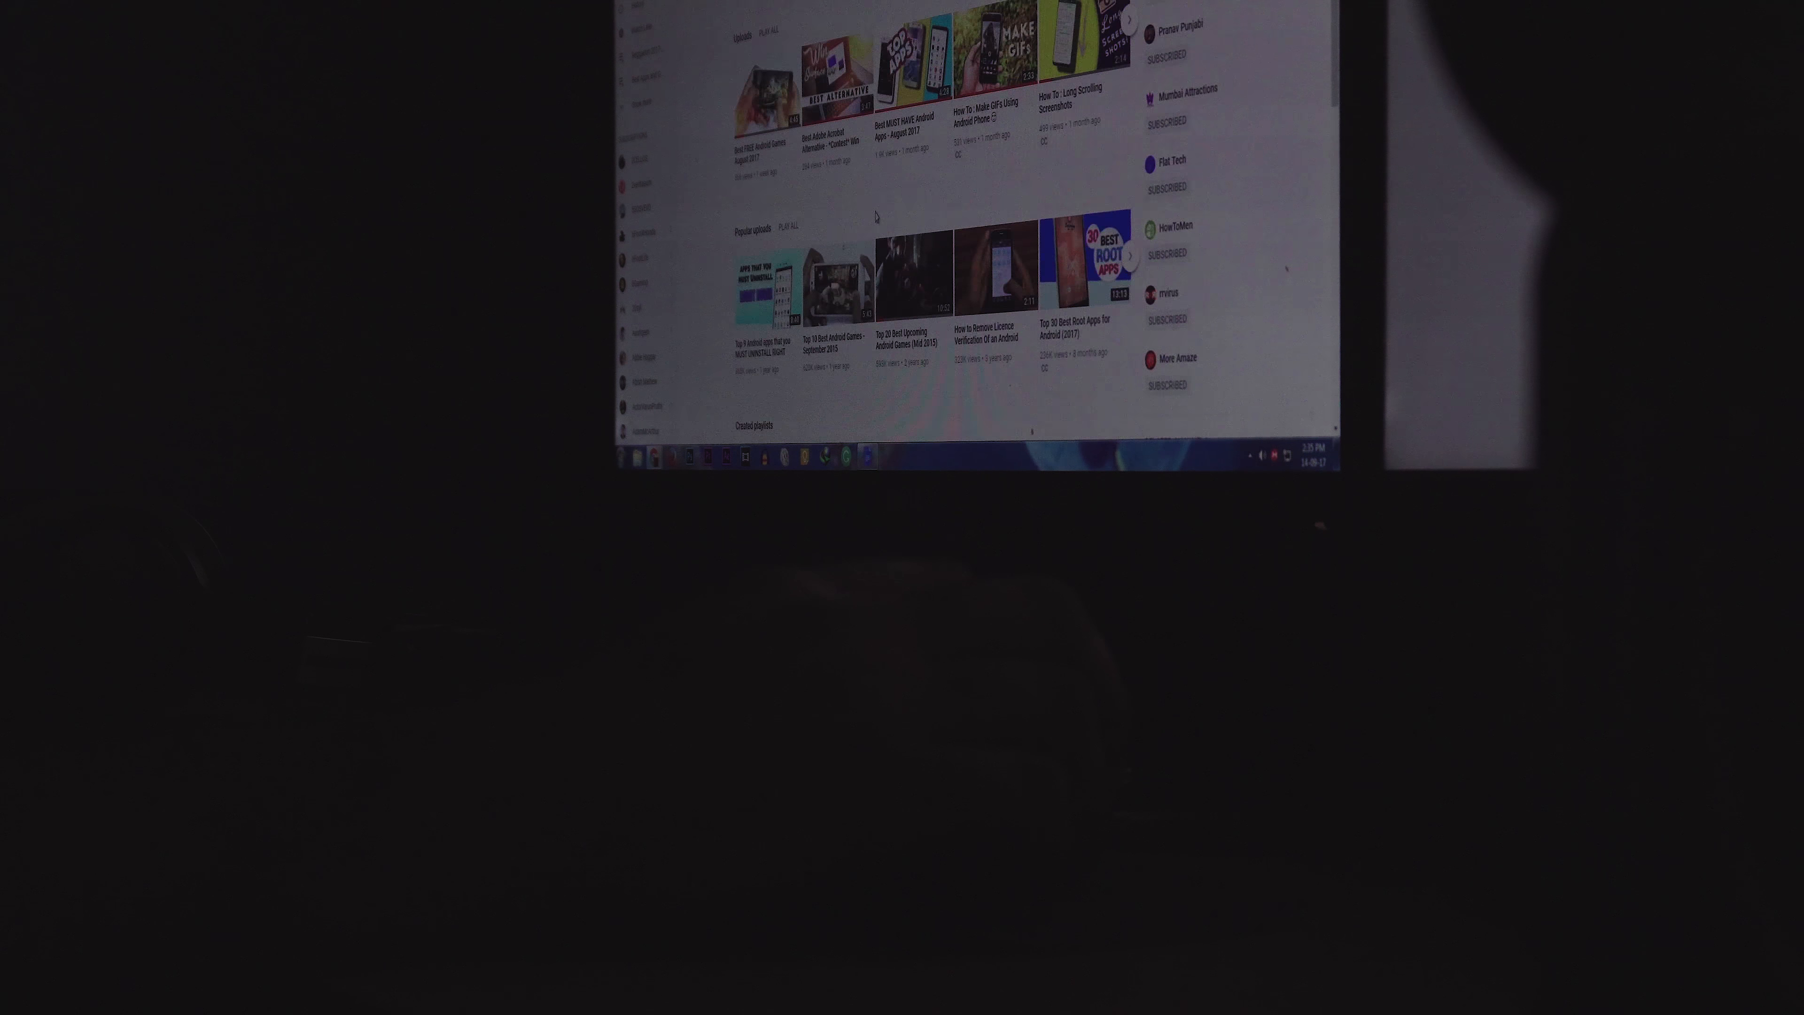
Search Google for 'how to get android notifications on your pc'.
{"action": "scroll", "scroll_direction": "down", "scroll_amount": 3}
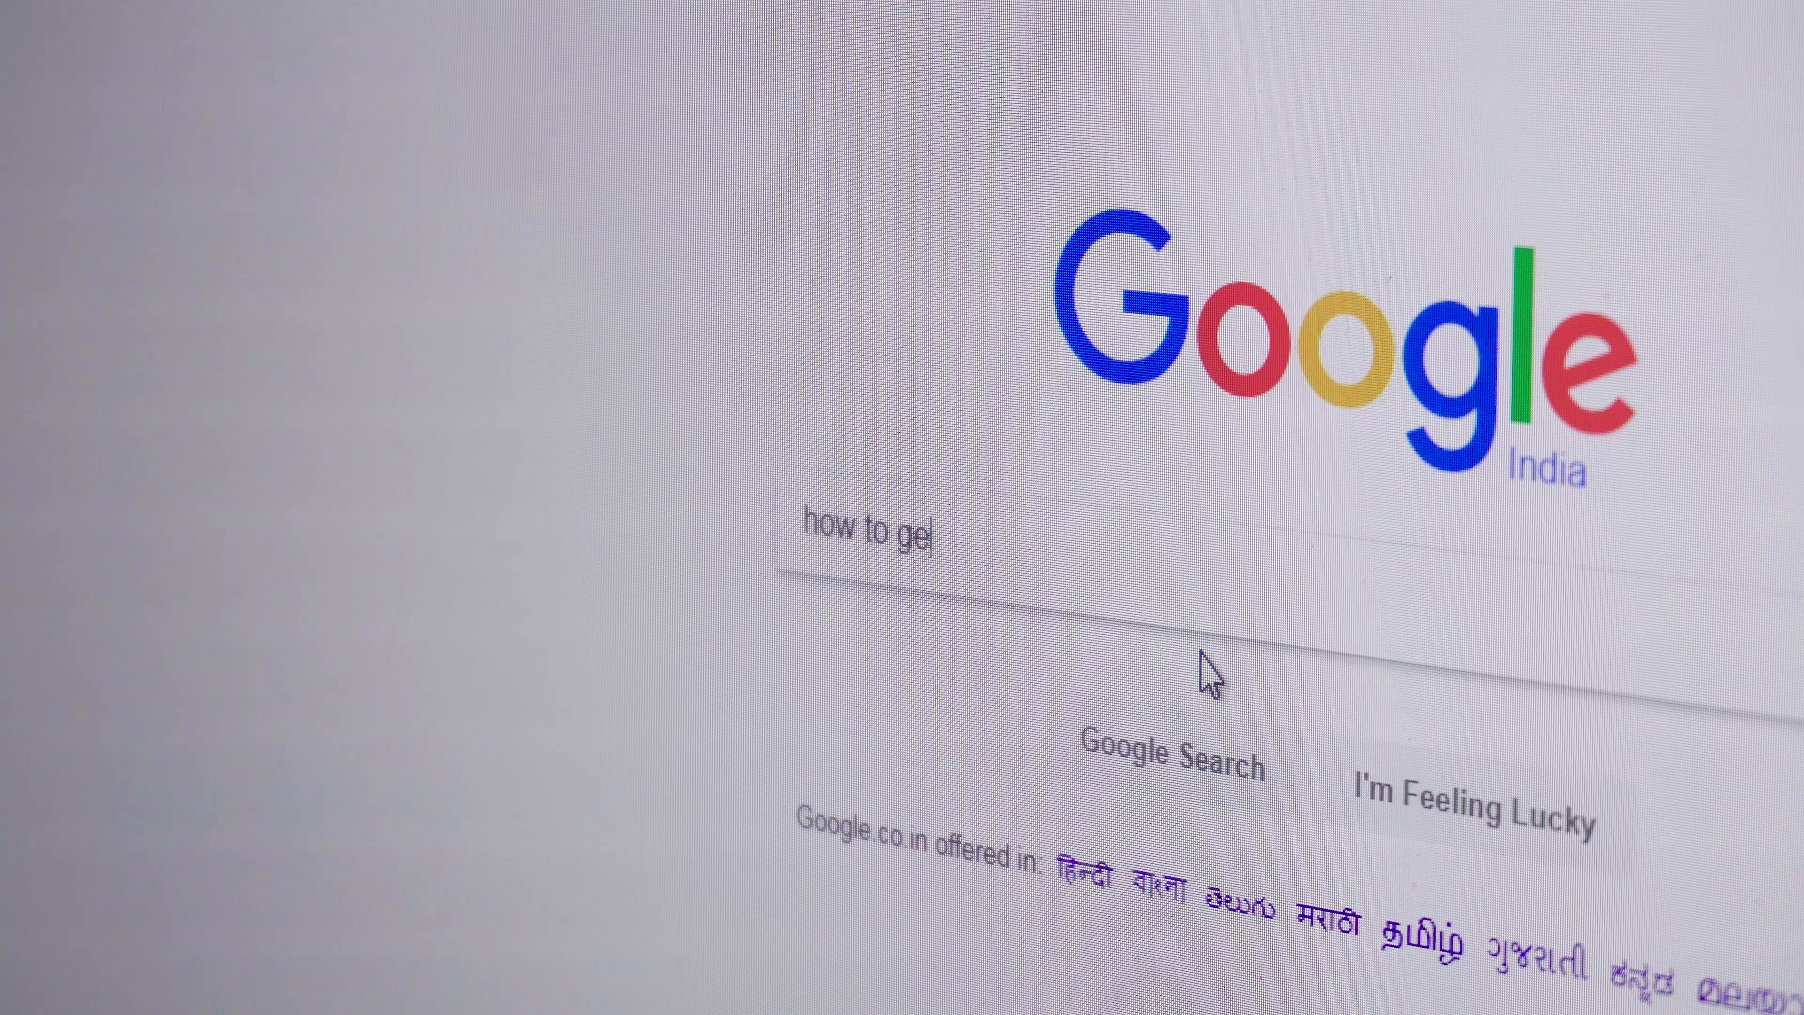
{"action": "type", "text": "t android no"}
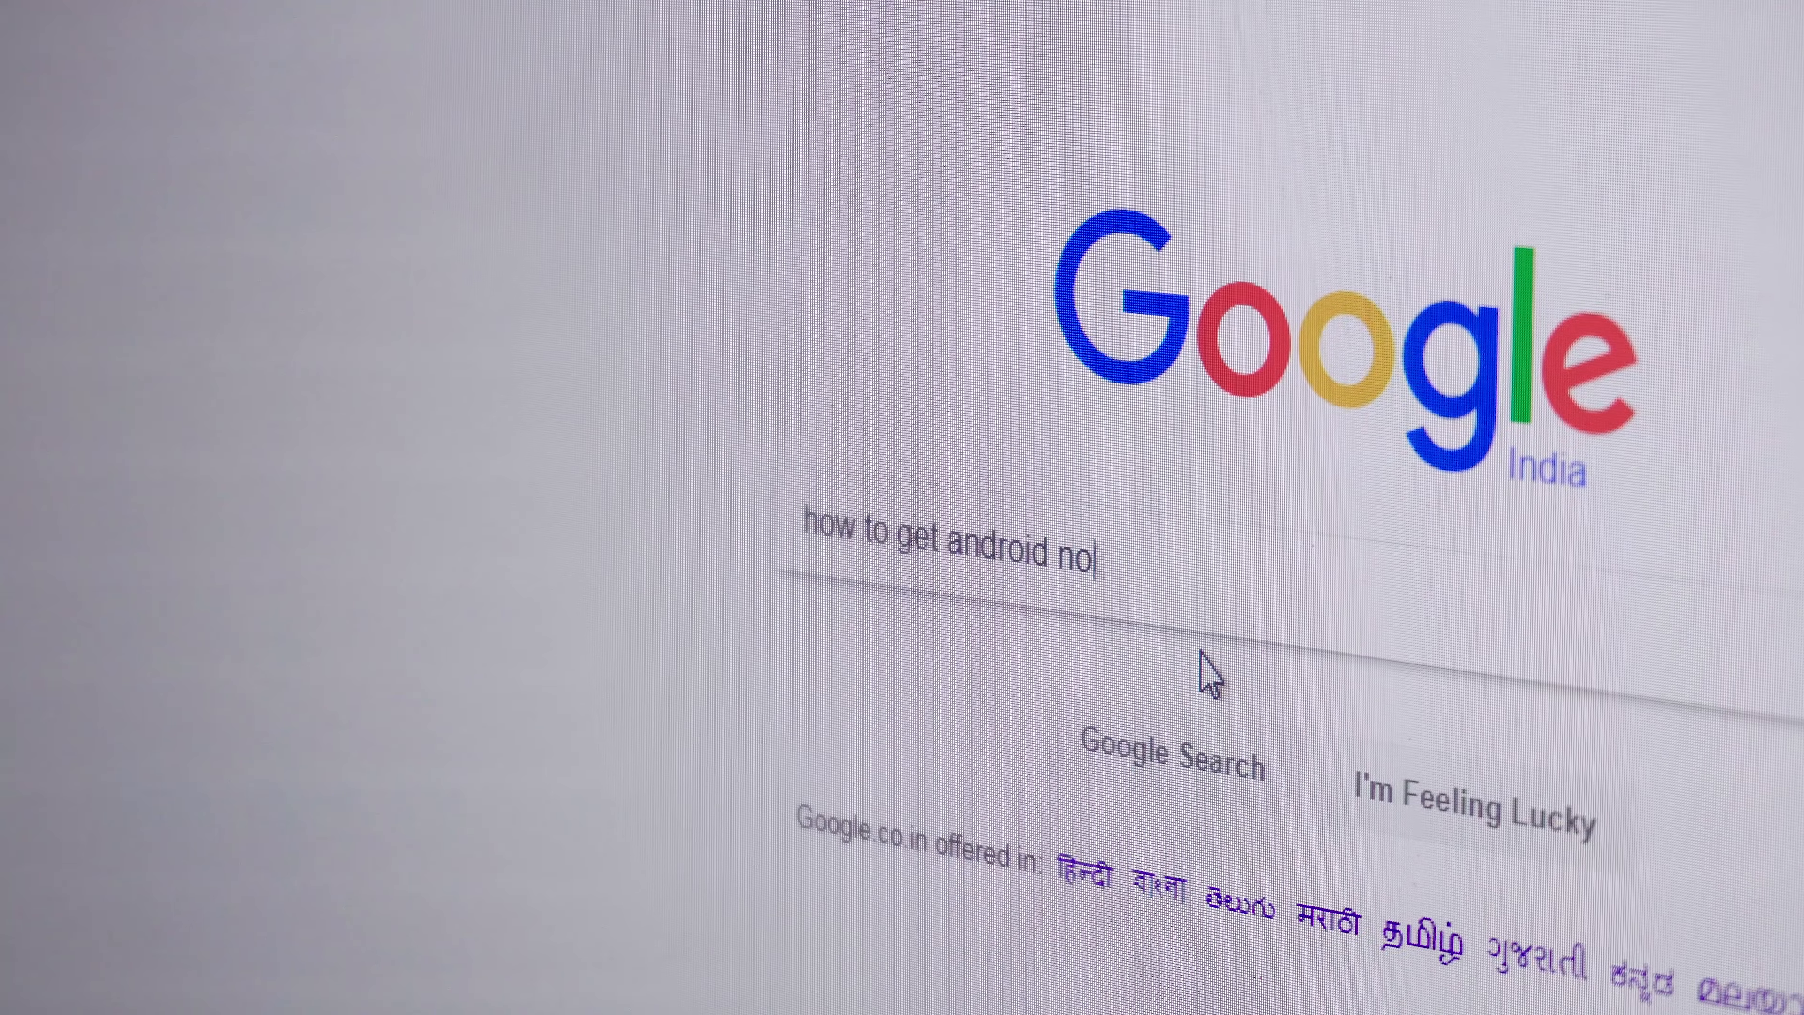
{"action": "type", "text": "tification"}
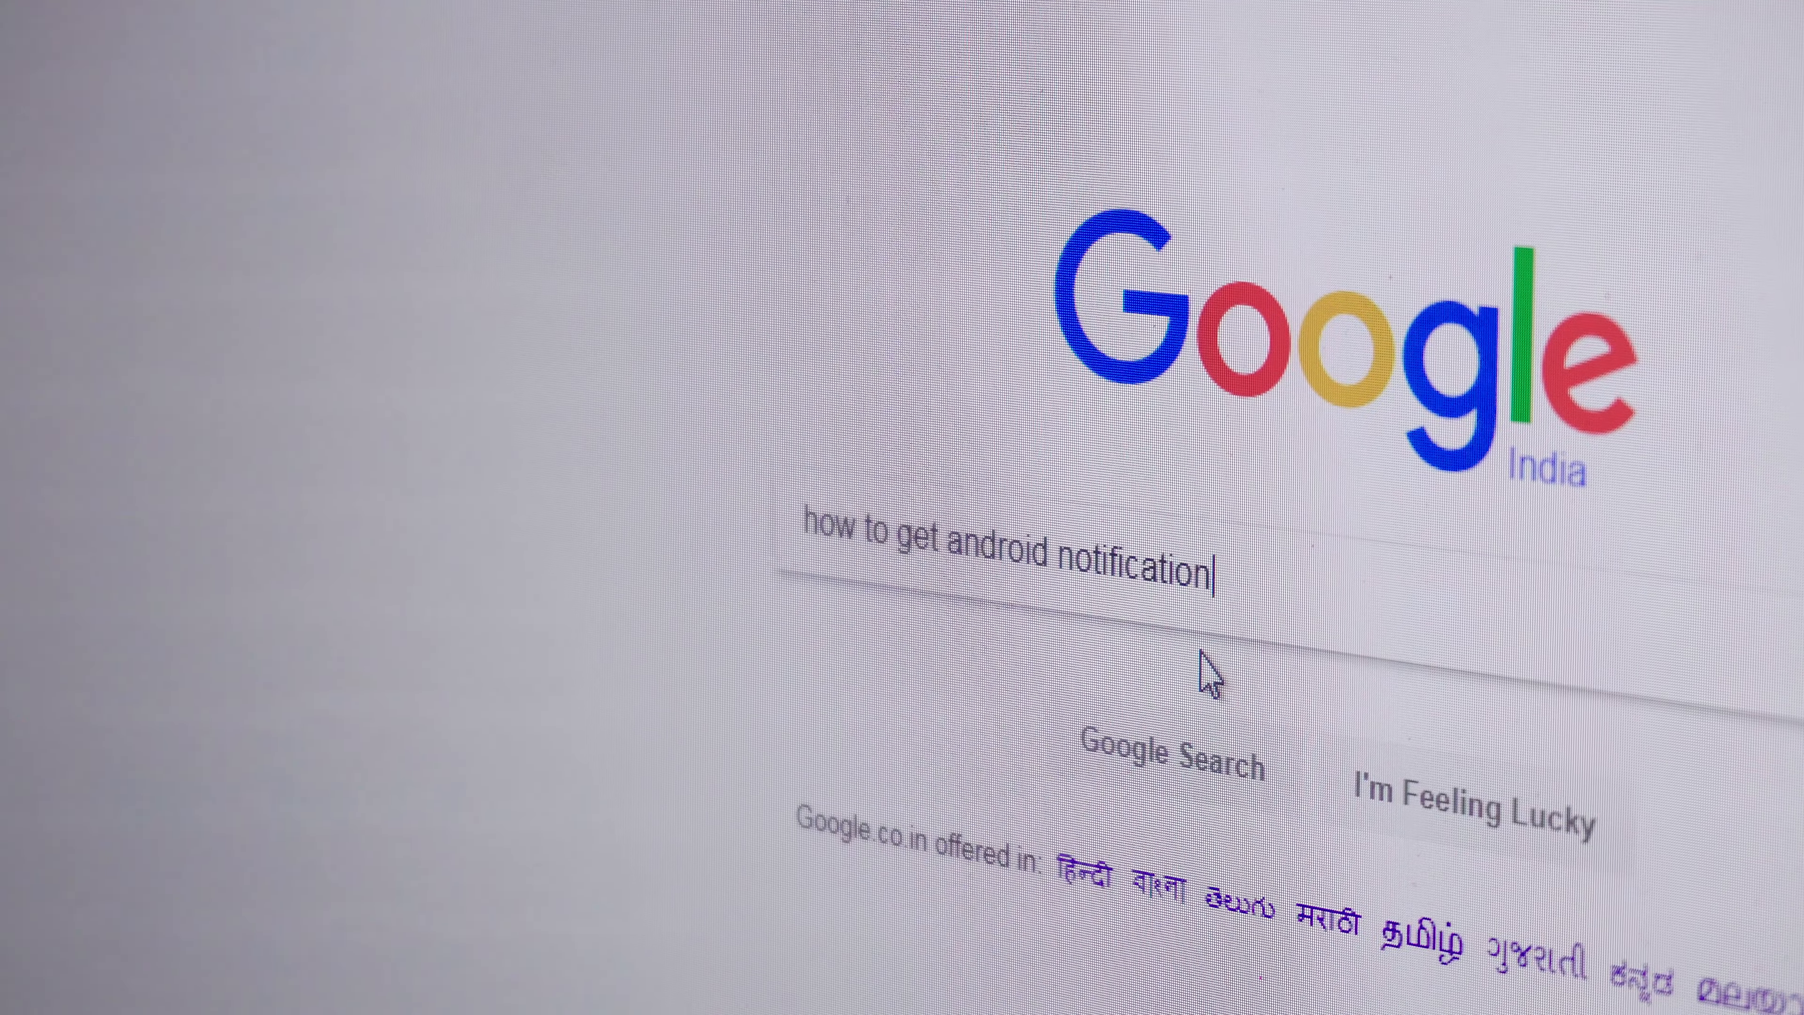
{"action": "type", "text": "s on you"}
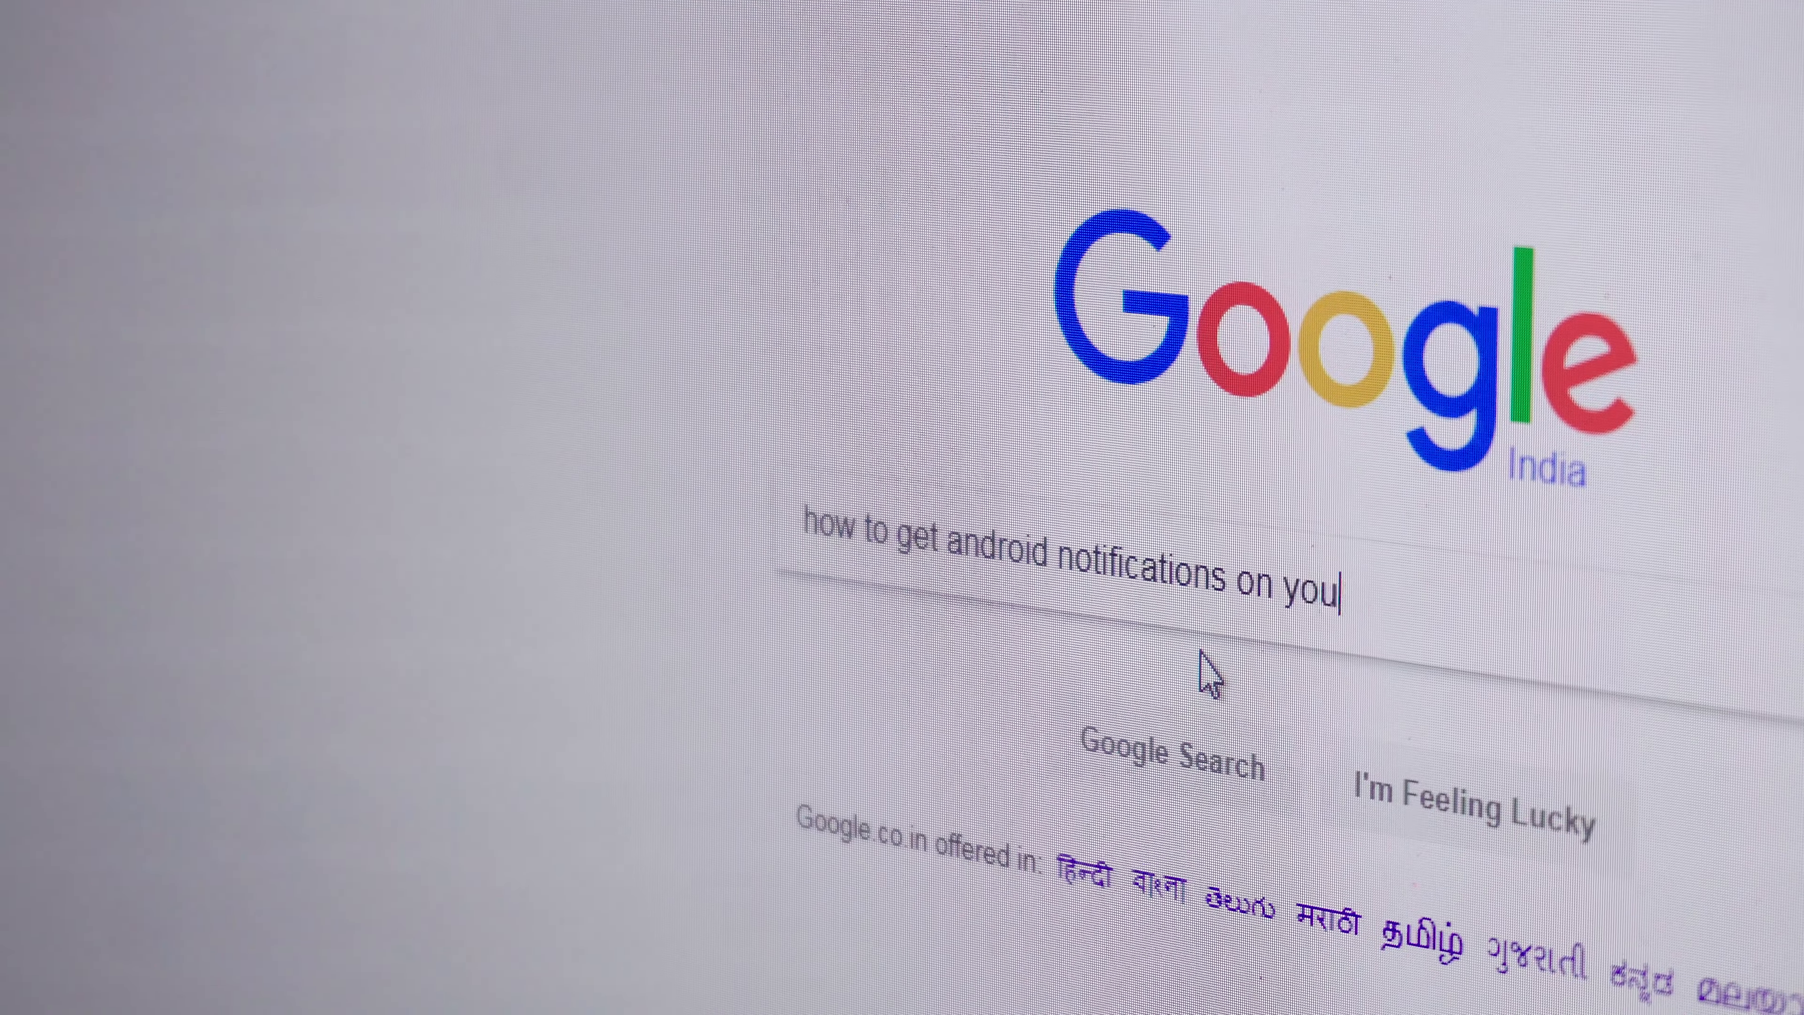
{"action": "type", "text": "r pc"}
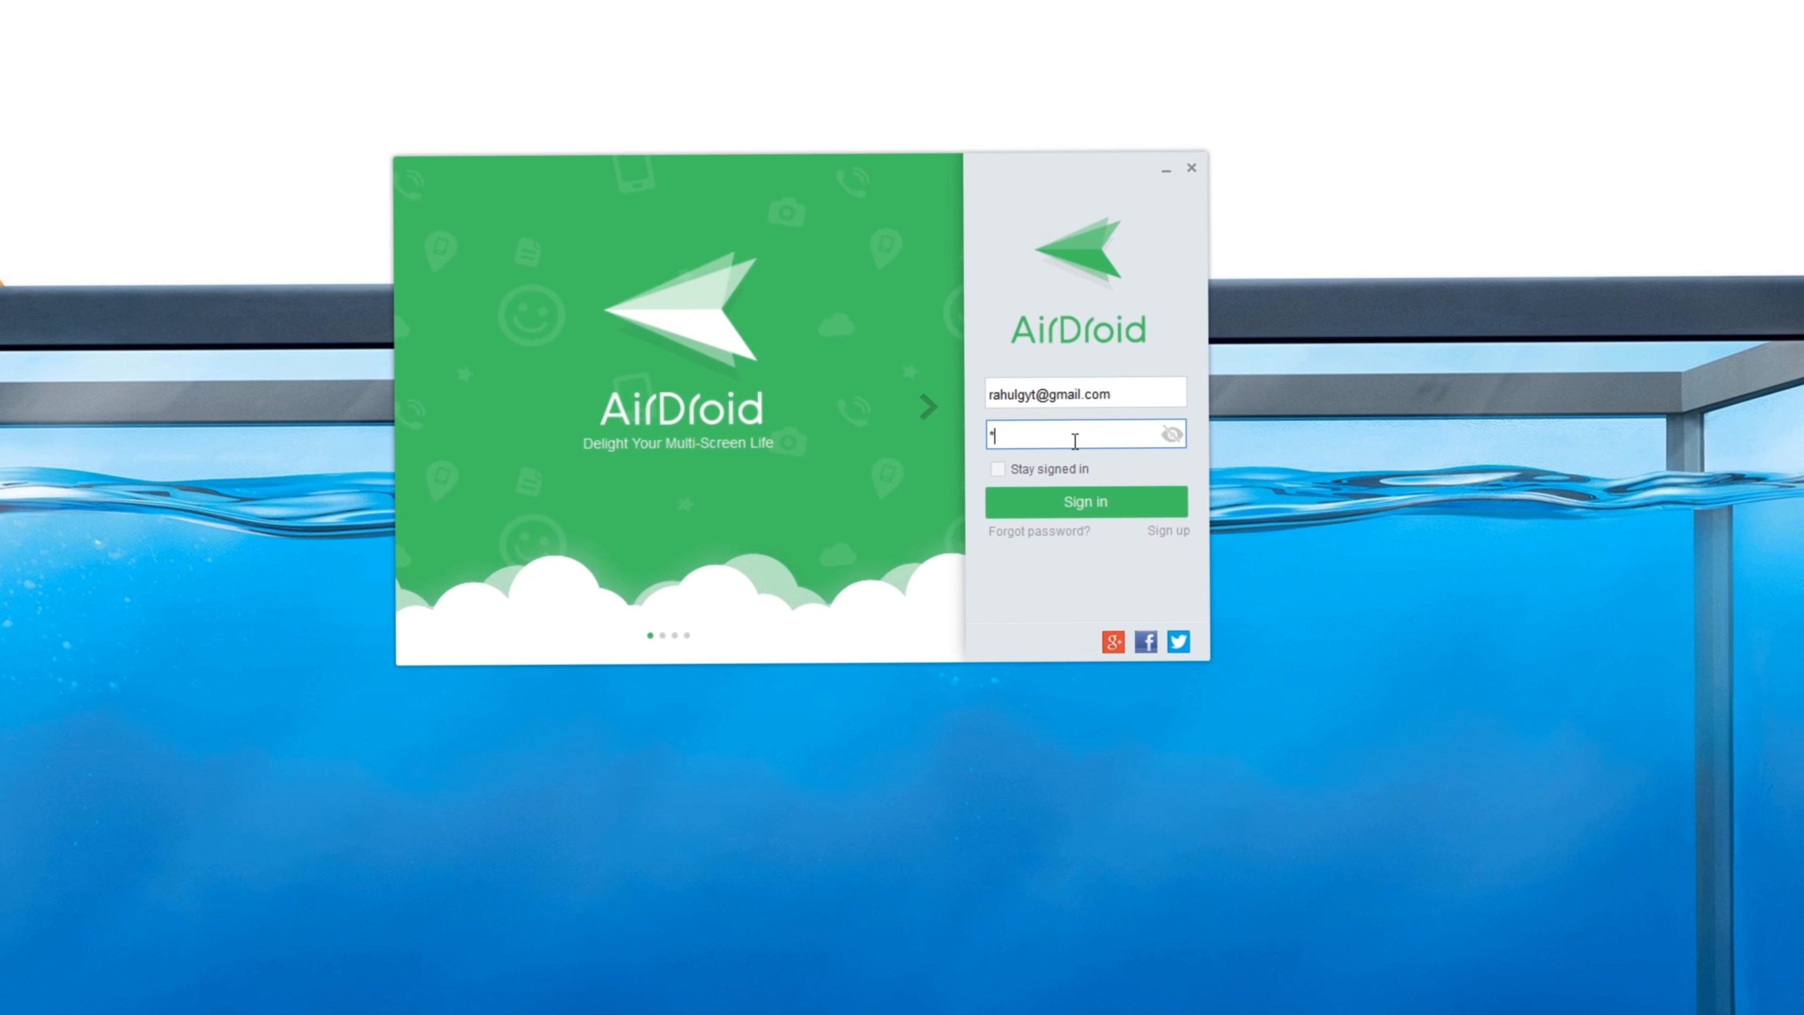
Enter the account email and password in AirDroid and submit sign-in.
{"action": "type", "text": "assword"}
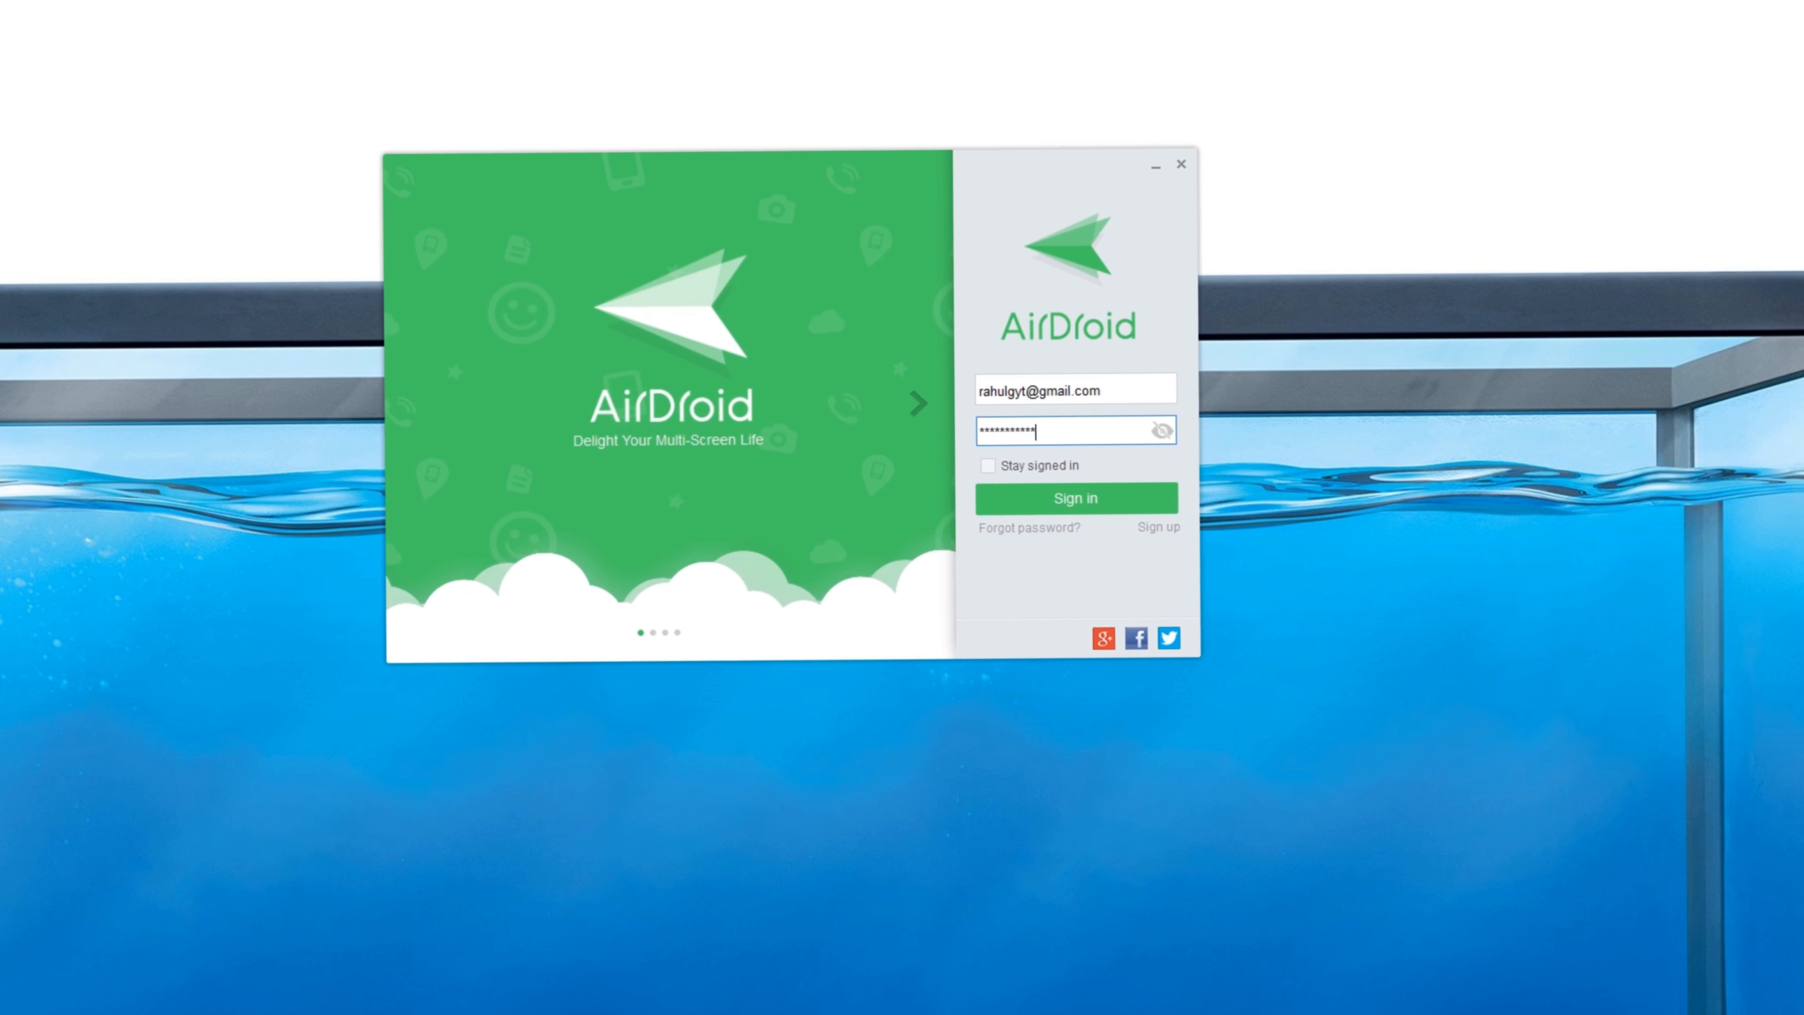
{"action": "left_click", "coordinate": [1075, 497]}
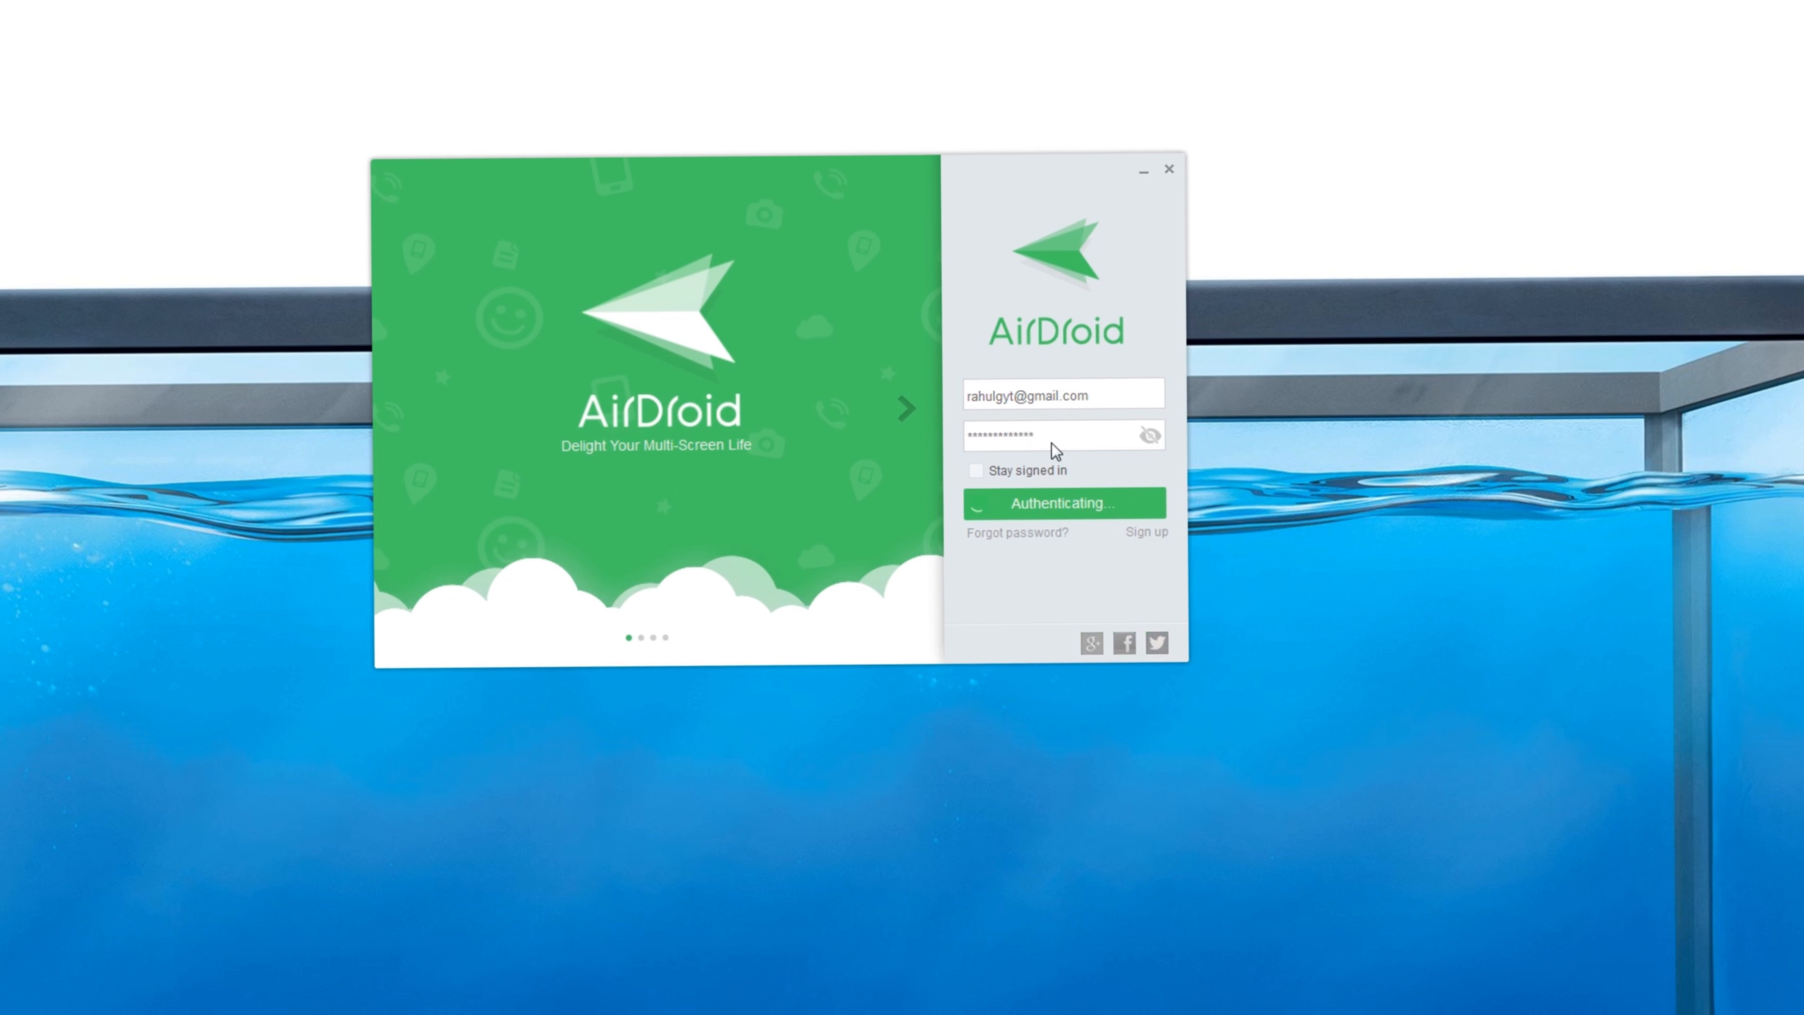